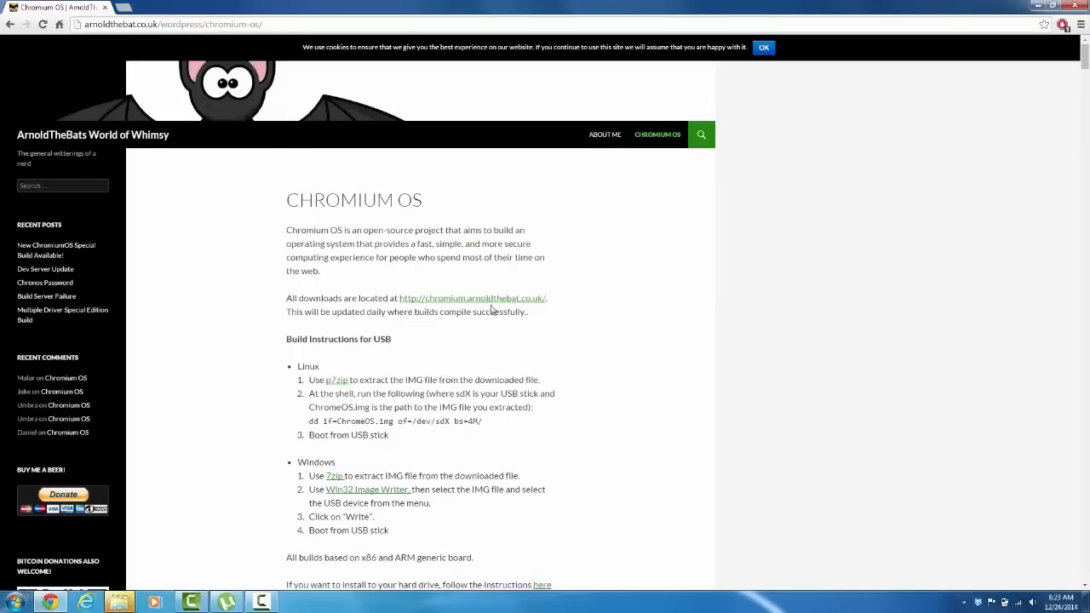
# Step: Download the latest weekly Cx86OS .img.7z from chromium.arnoldthebat.co.uk's weekly folder
pyautogui.click(472, 298)
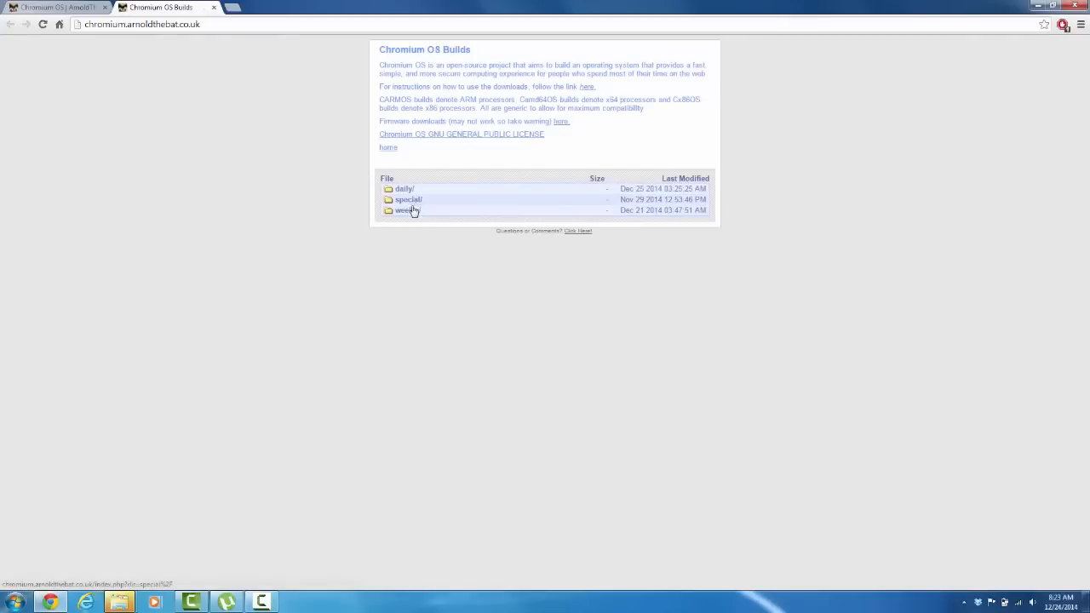
pyautogui.click(403, 210)
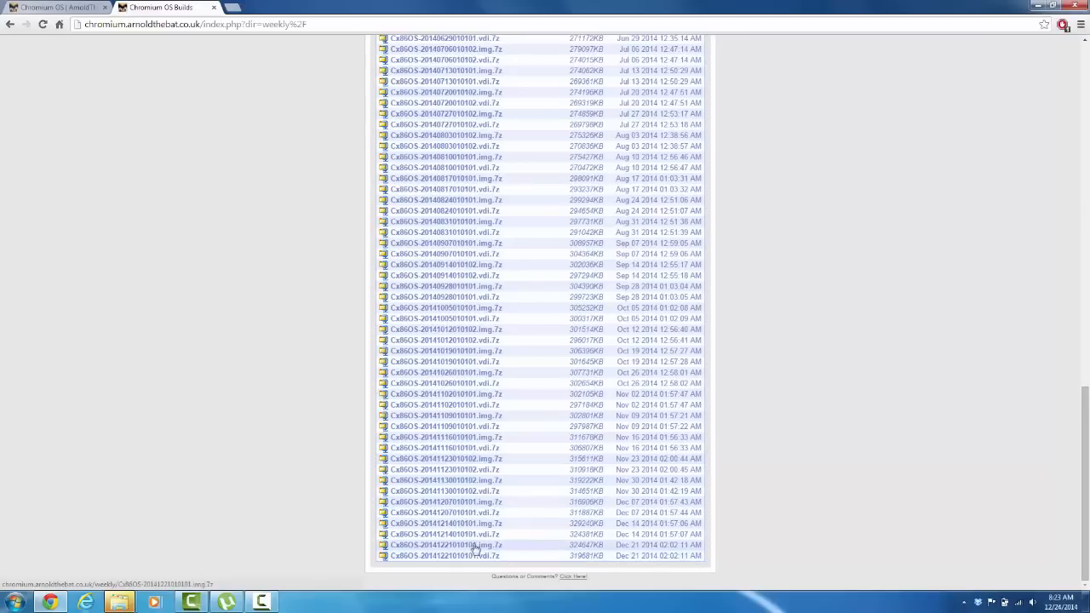
pyautogui.click(443, 545)
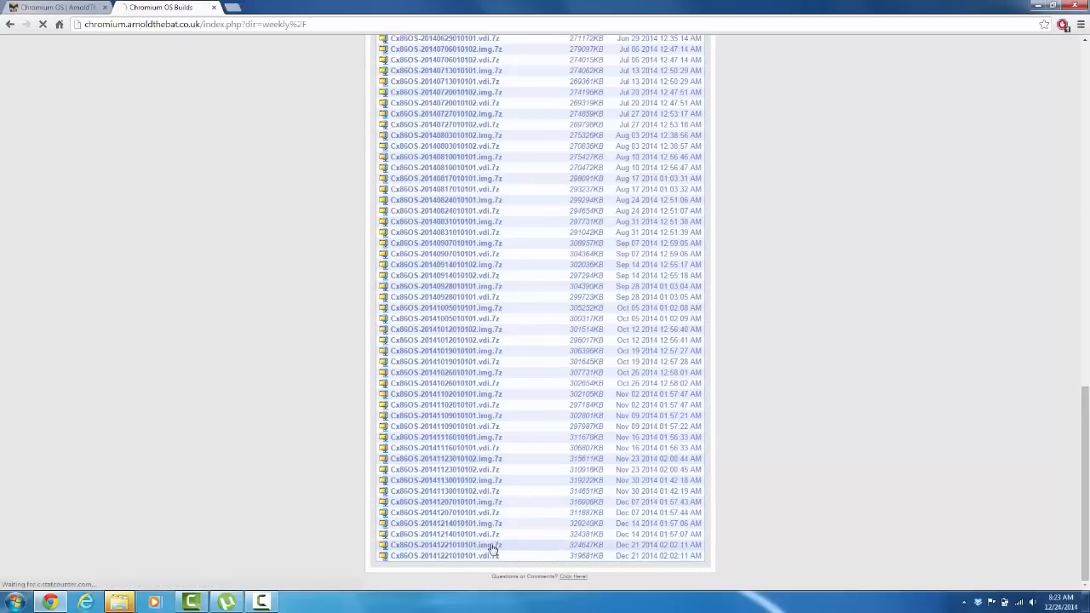
pyautogui.click(444, 545)
pyautogui.write('win32diskimager')
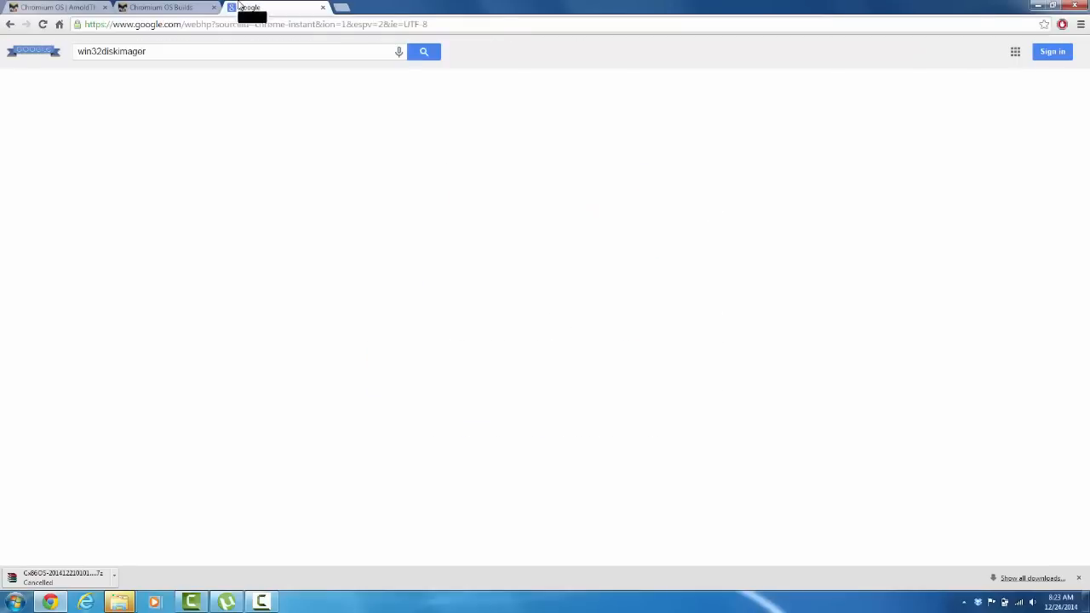
# Step: Search Google for win32diskimager and open the 'Win32 Disk Imager | SourceForge.net' result
pyautogui.click(423, 51)
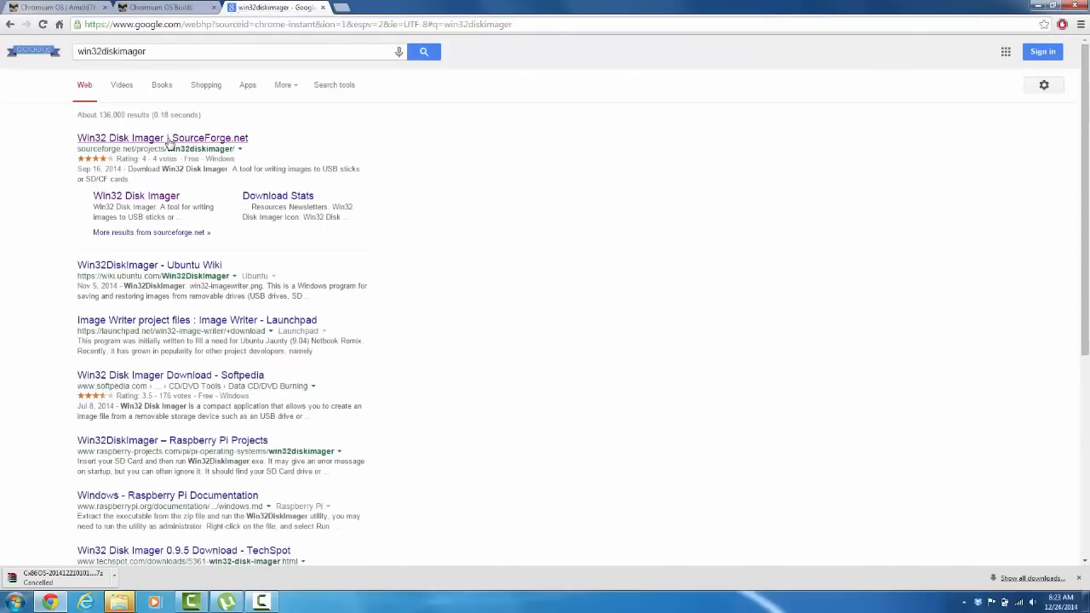
pyautogui.click(162, 137)
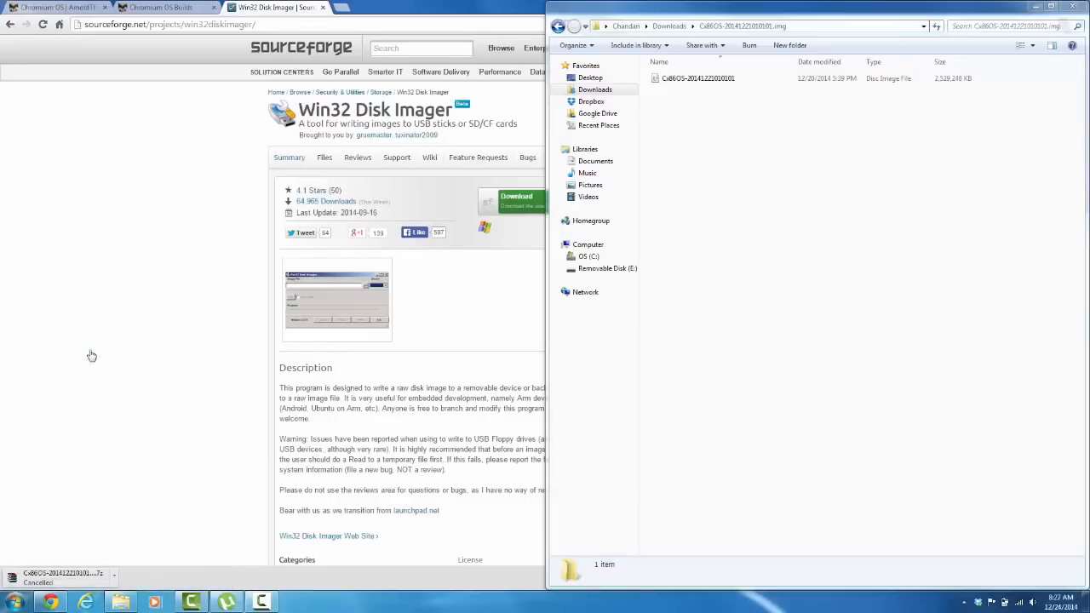
# Step: Write the Cx86OS .img file to USB drive E: with Win32 Disk Imager, confirming the overwrite
pyautogui.click(296, 602)
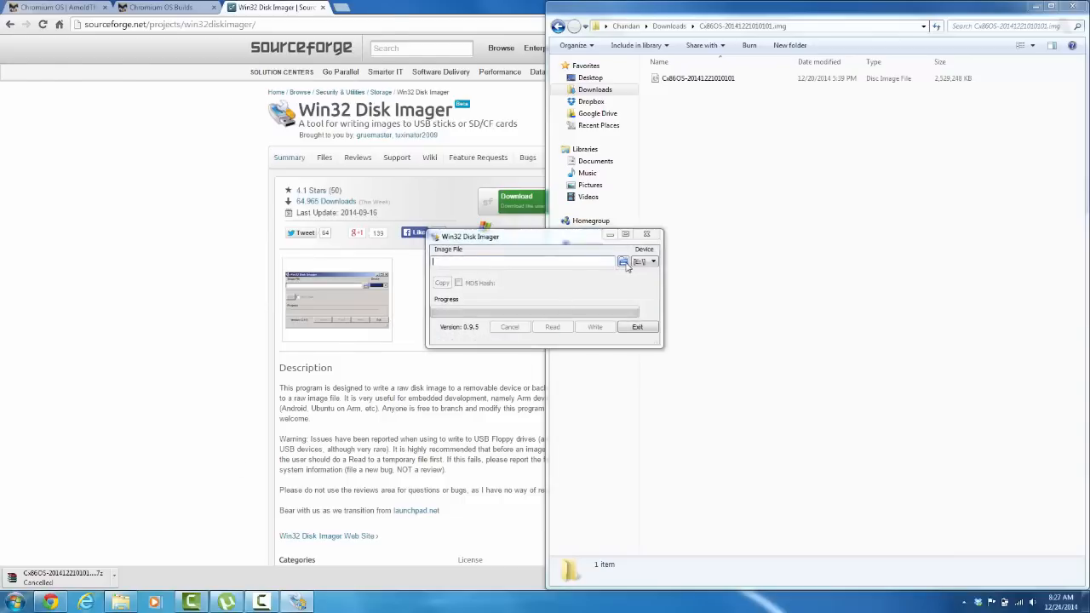
pyautogui.click(623, 262)
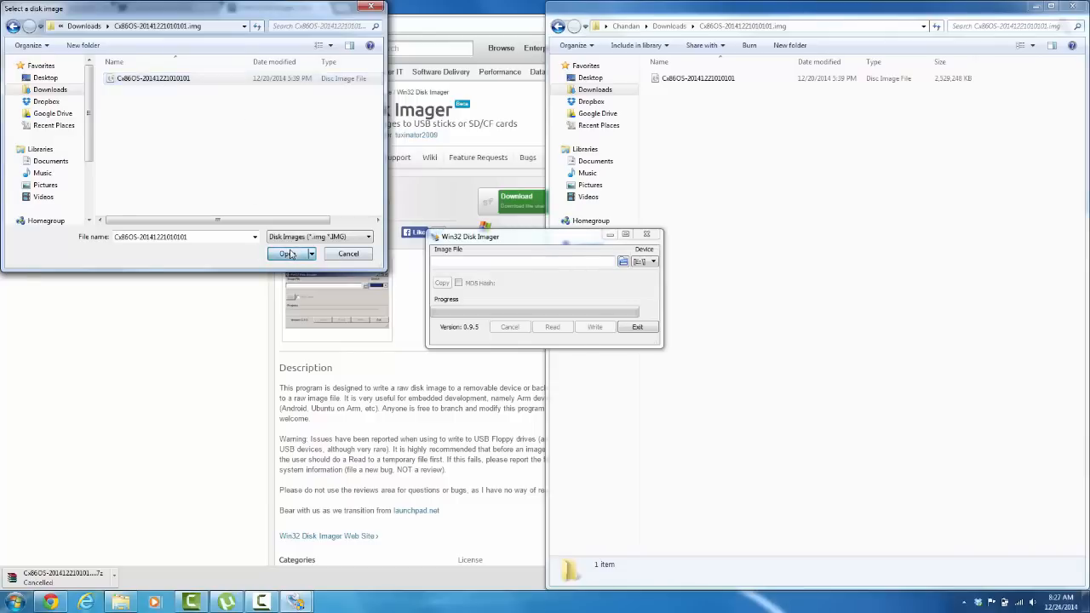
pyautogui.click(287, 254)
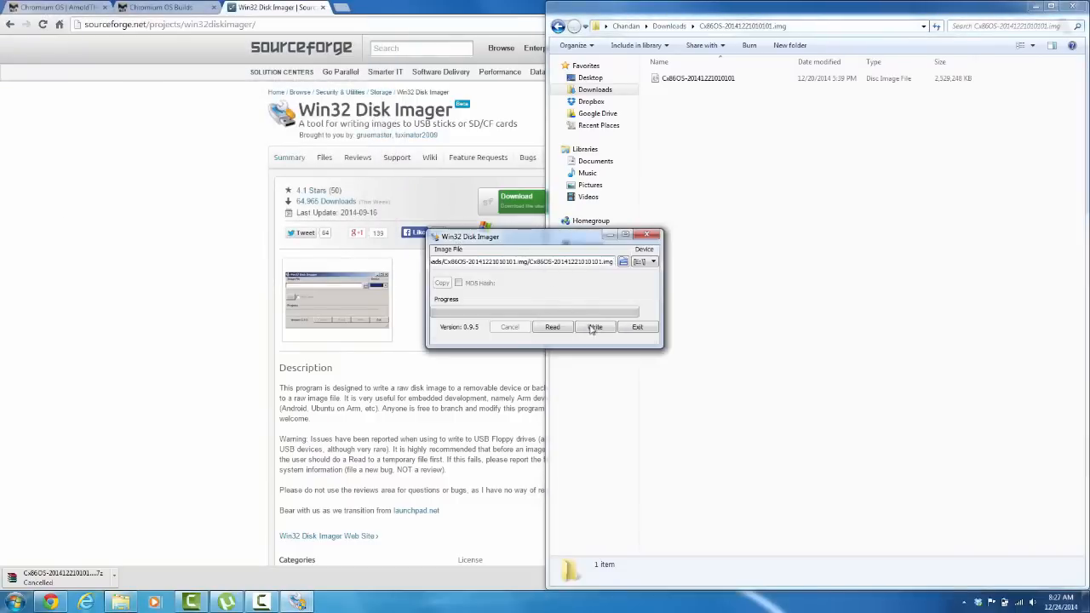
pyautogui.click(596, 327)
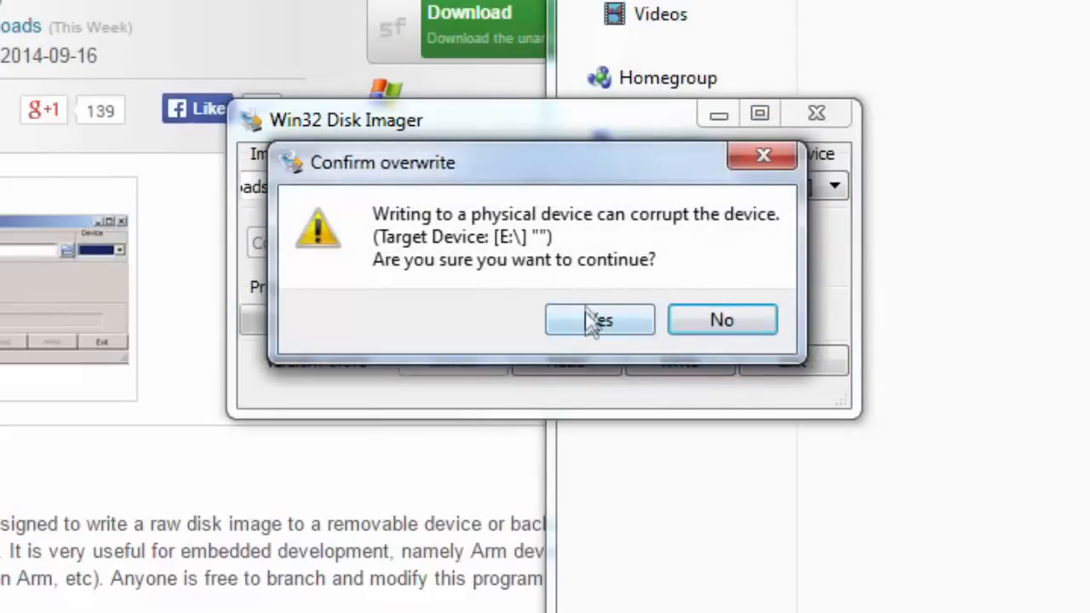
pyautogui.click(599, 320)
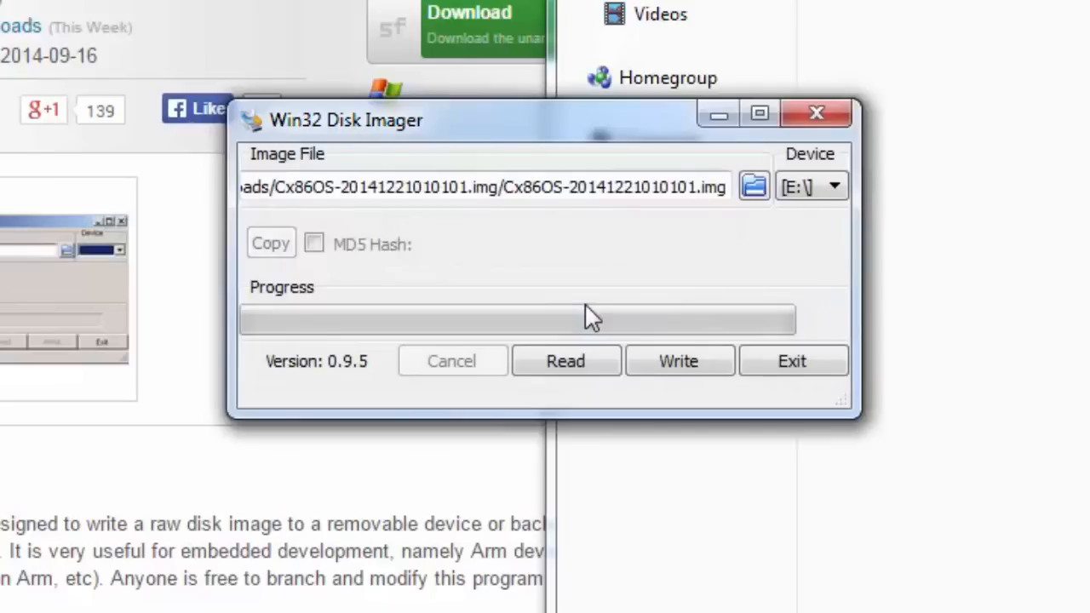
pyautogui.click(679, 360)
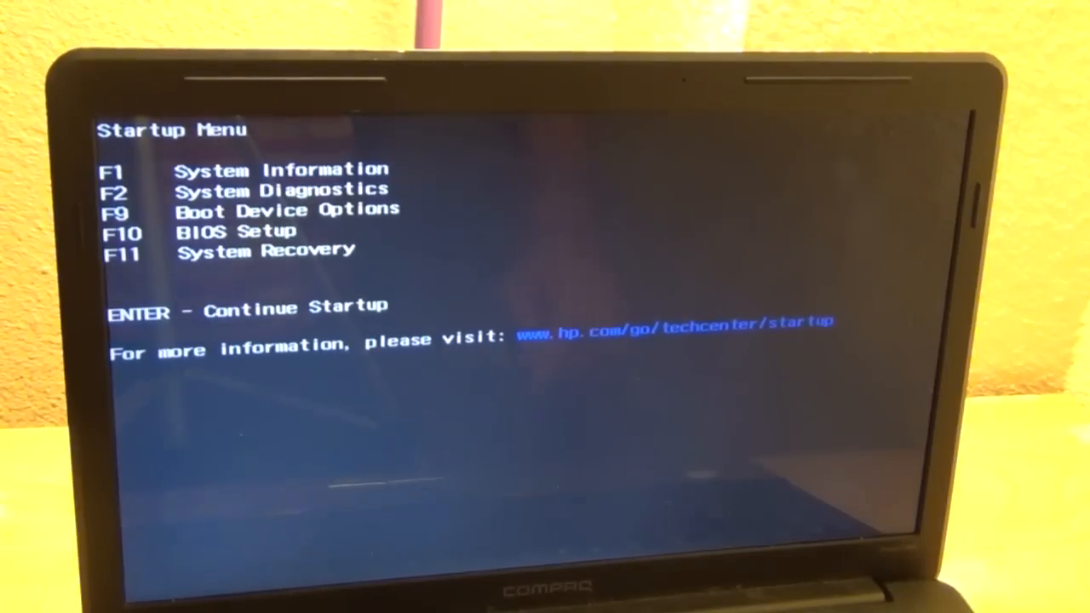
# Step: Boot from KingstonDataTraveler 2.0PMAP through the F9 Boot Device Options menu
pyautogui.press('f9')
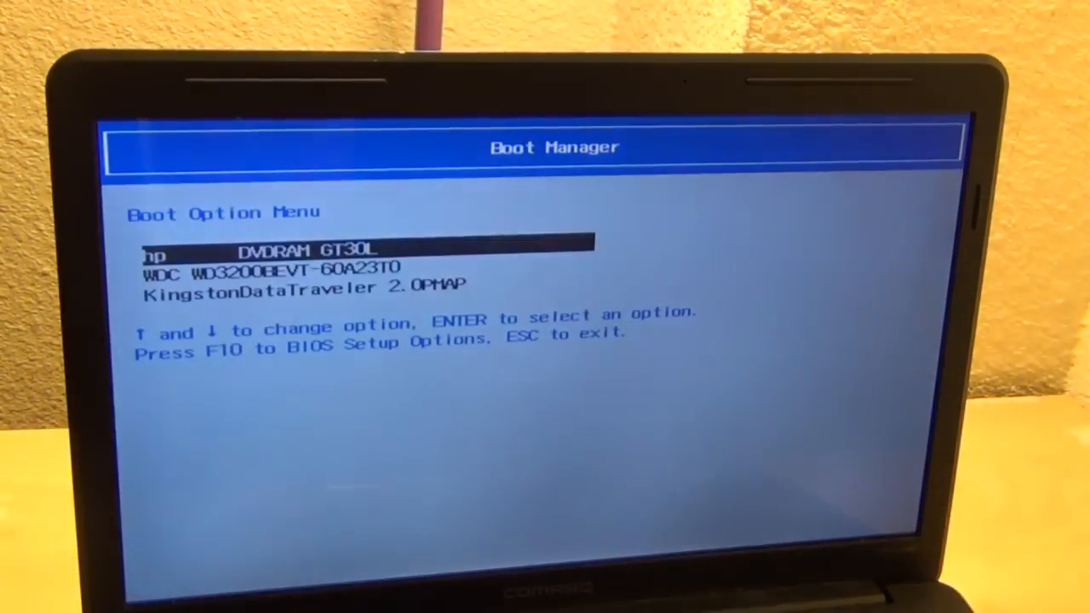
pyautogui.press('Down')
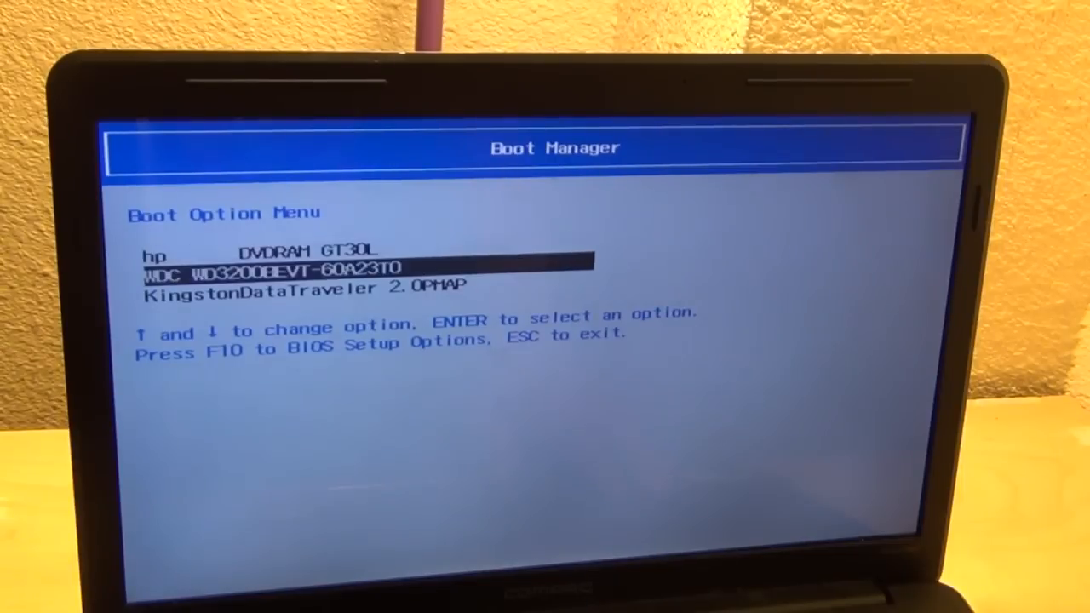
pyautogui.press('enter')
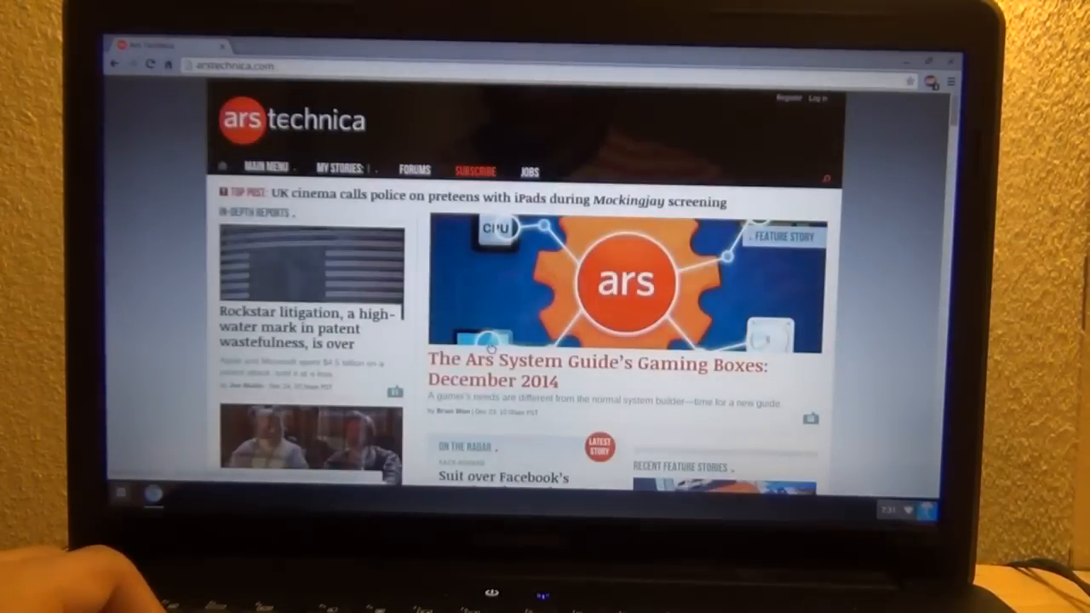
# Step: Run the Octane 2.0 benchmark from developers.google.com/octane
pyautogui.scroll(-3)
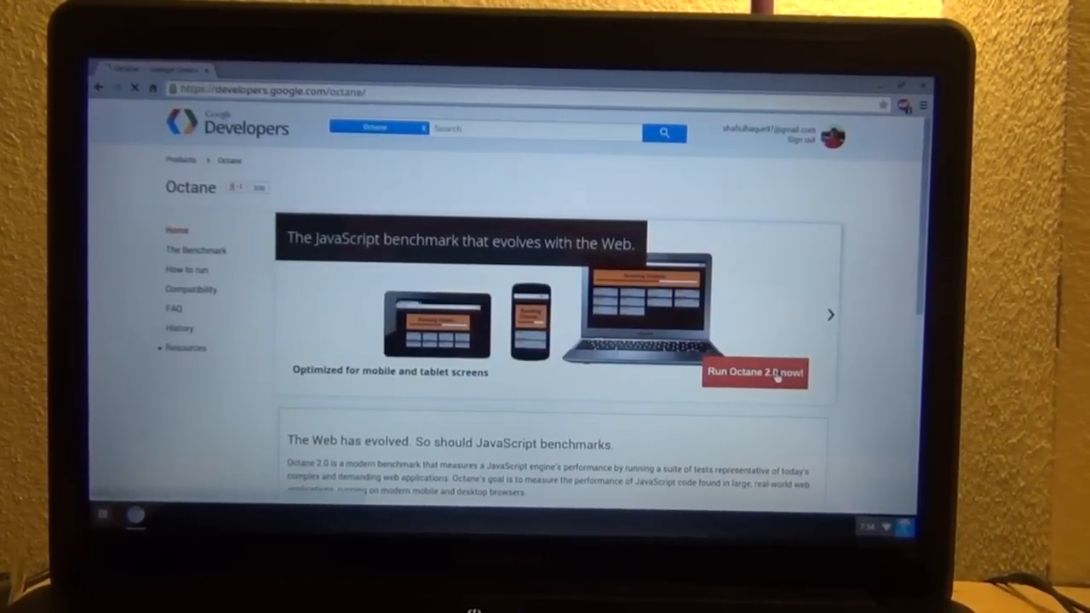
pyautogui.click(755, 374)
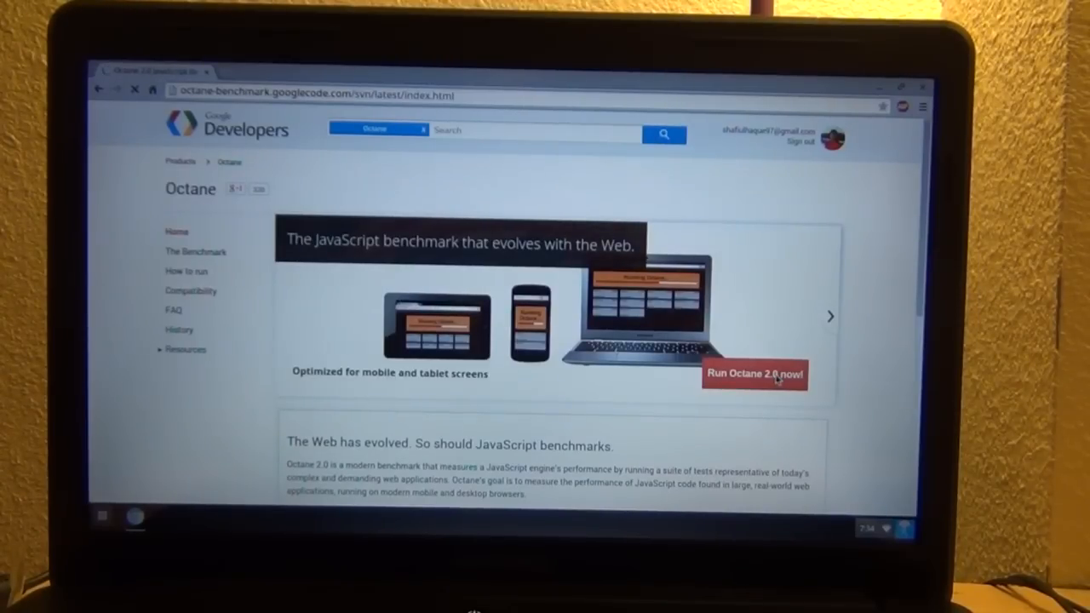
pyautogui.click(755, 375)
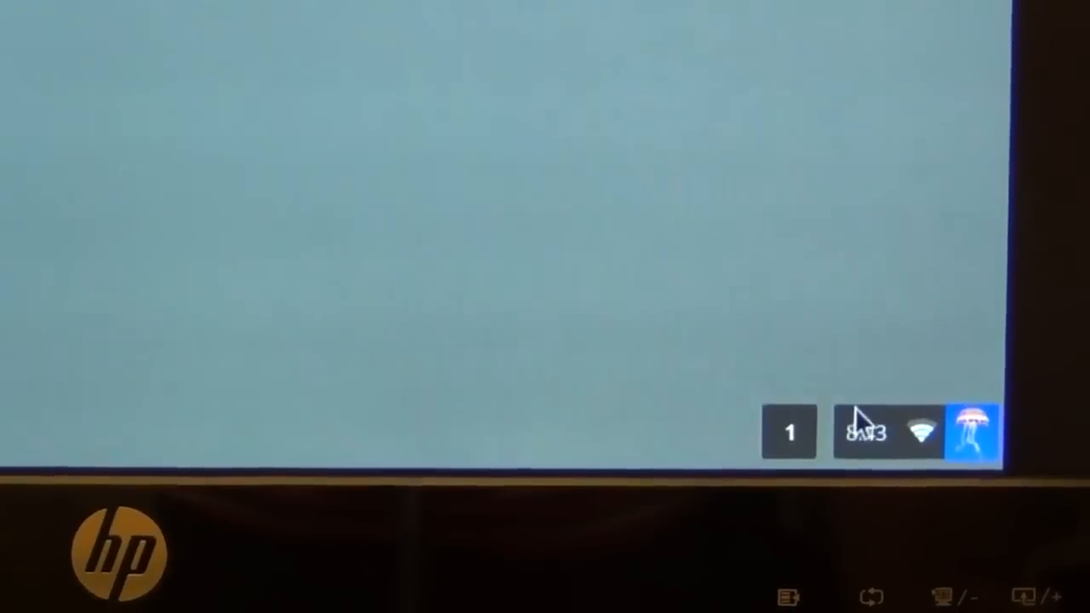
# Step: Review the Unknown Display's resolution (1024x768) and rotation options in Display settings
pyautogui.click(865, 433)
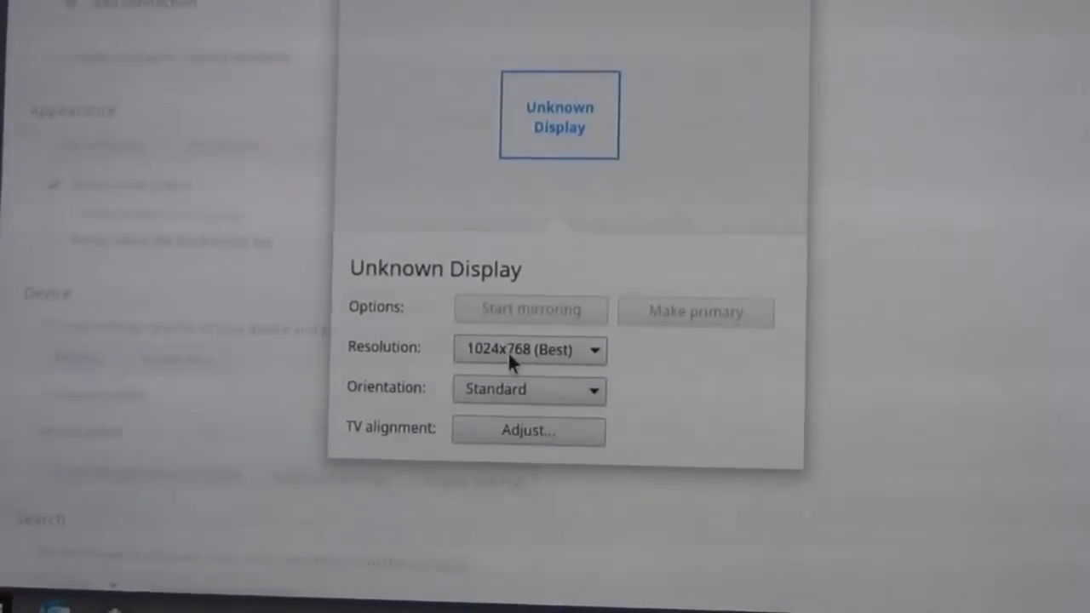
pyautogui.click(528, 349)
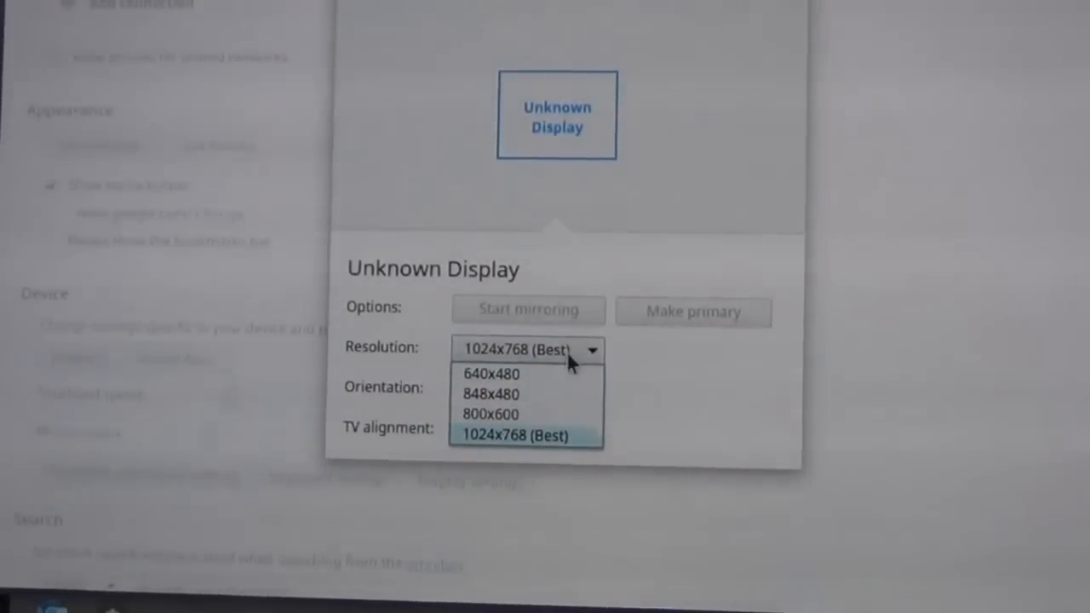
pyautogui.click(527, 390)
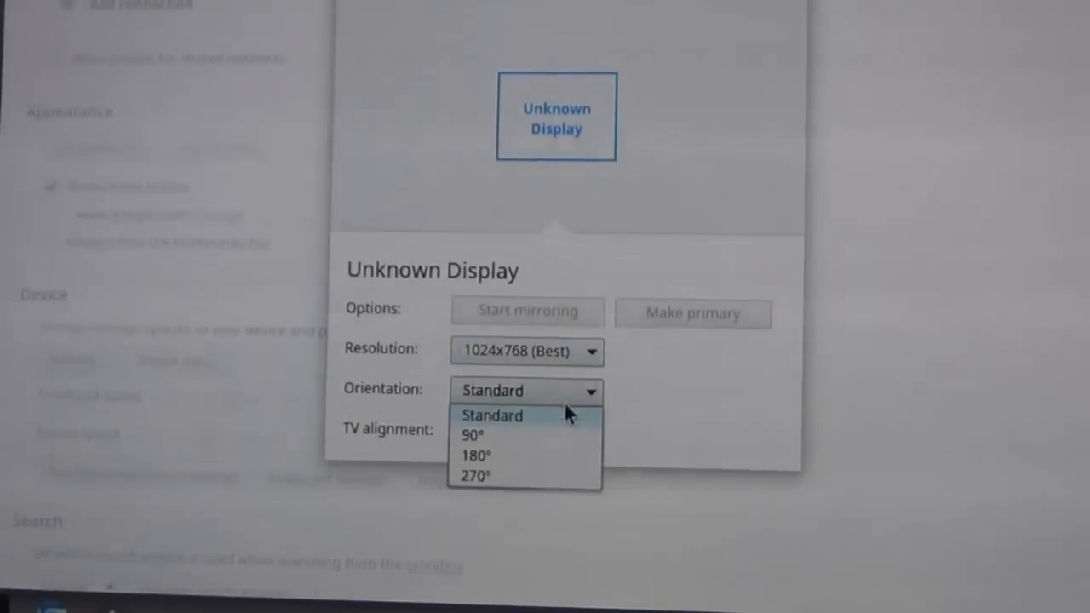
pyautogui.click(492, 415)
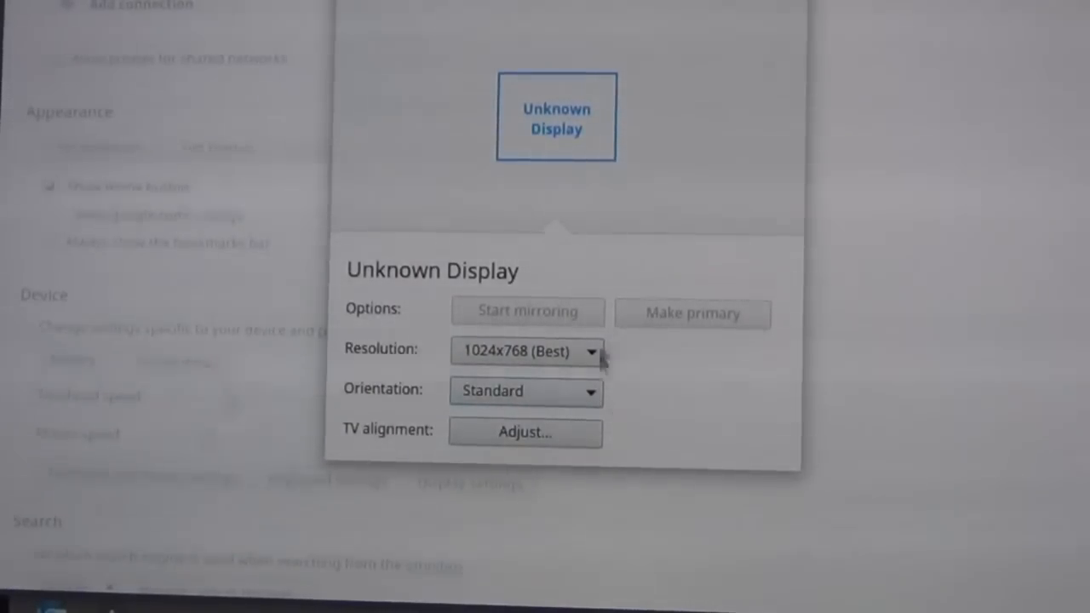
pyautogui.moveTo(672, 371)
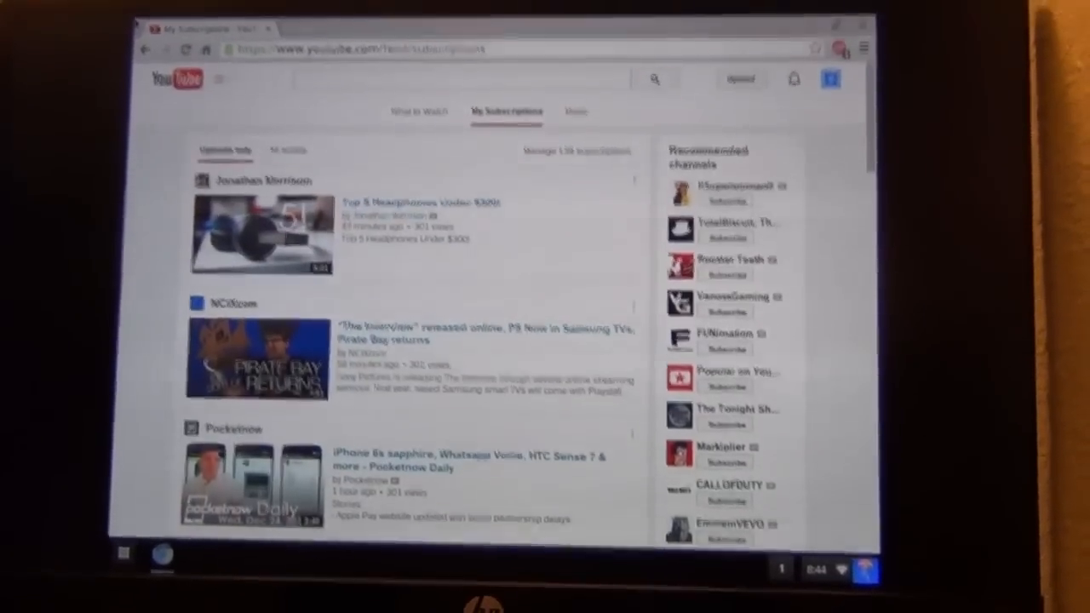
# Step: Type 'this is a chapter summary of huck fi' below the Huck summary paragraph
pyautogui.click(345, 27)
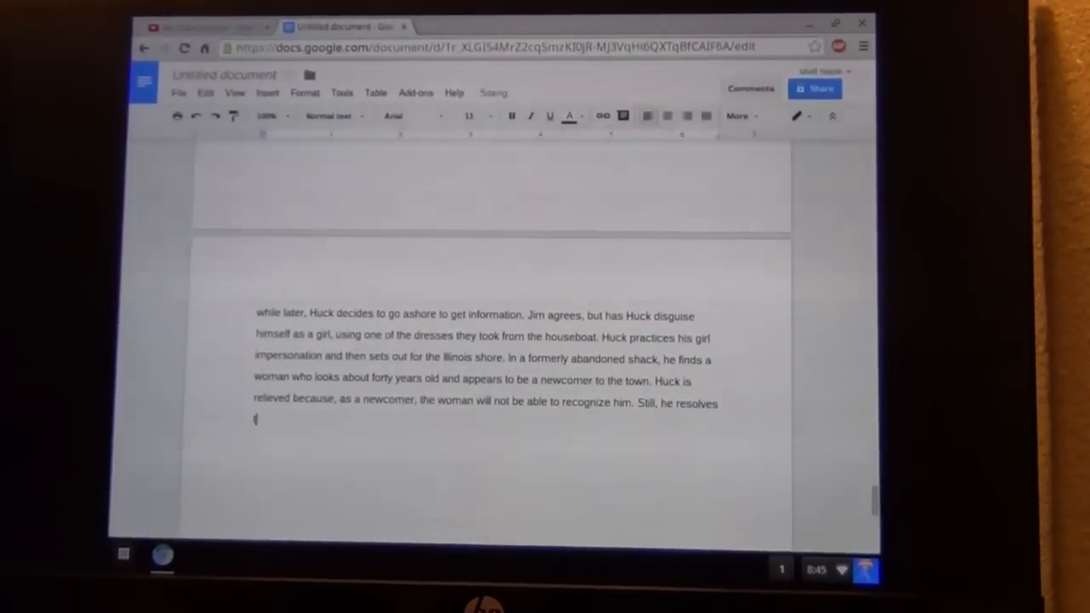
pyautogui.write('this is a c')
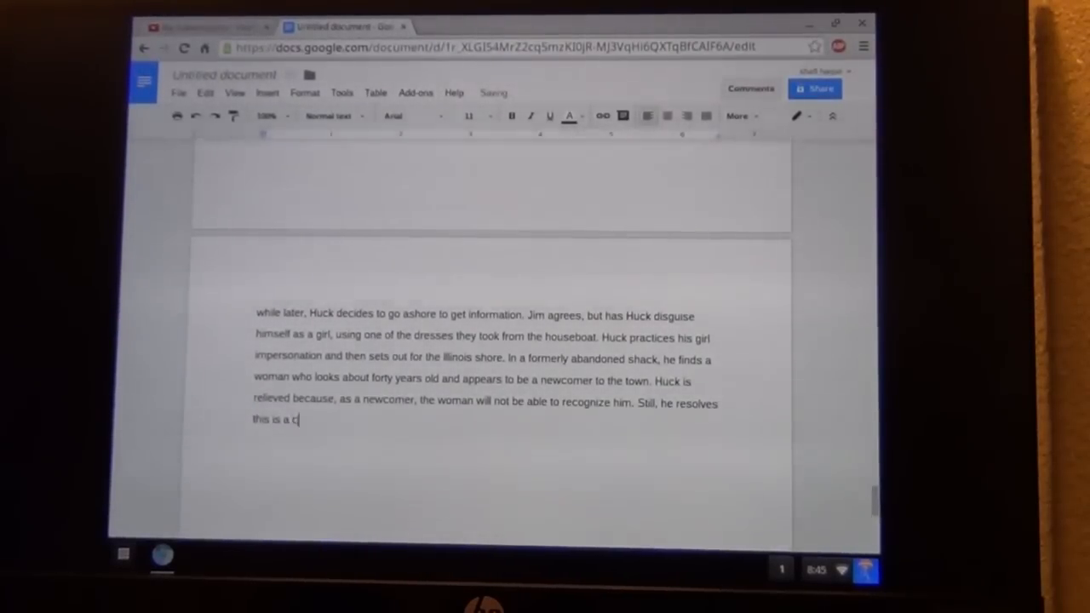
pyautogui.write('hapter s')
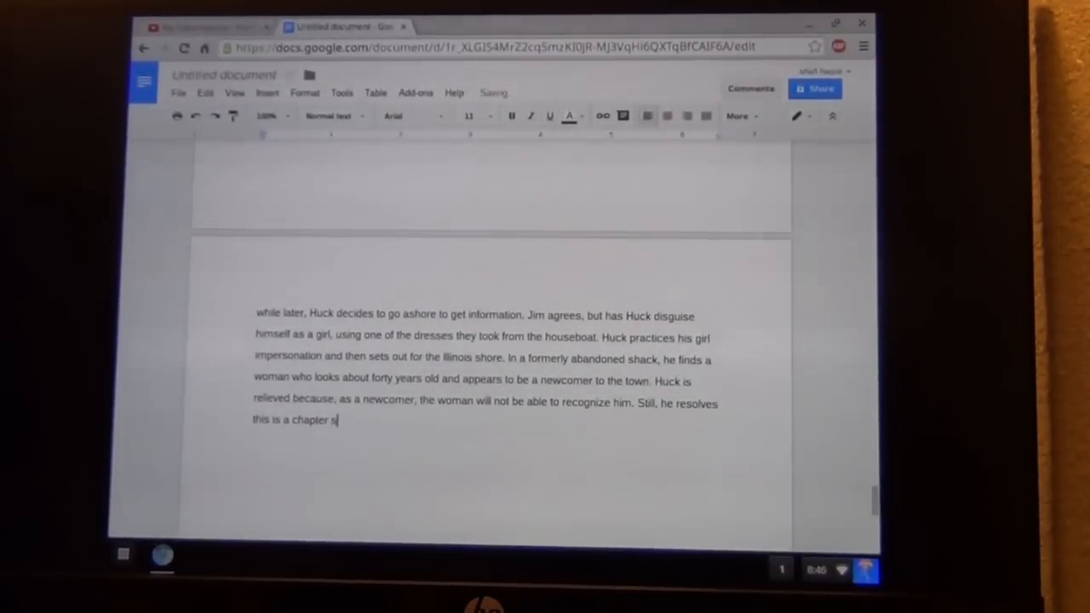
pyautogui.write('ummary')
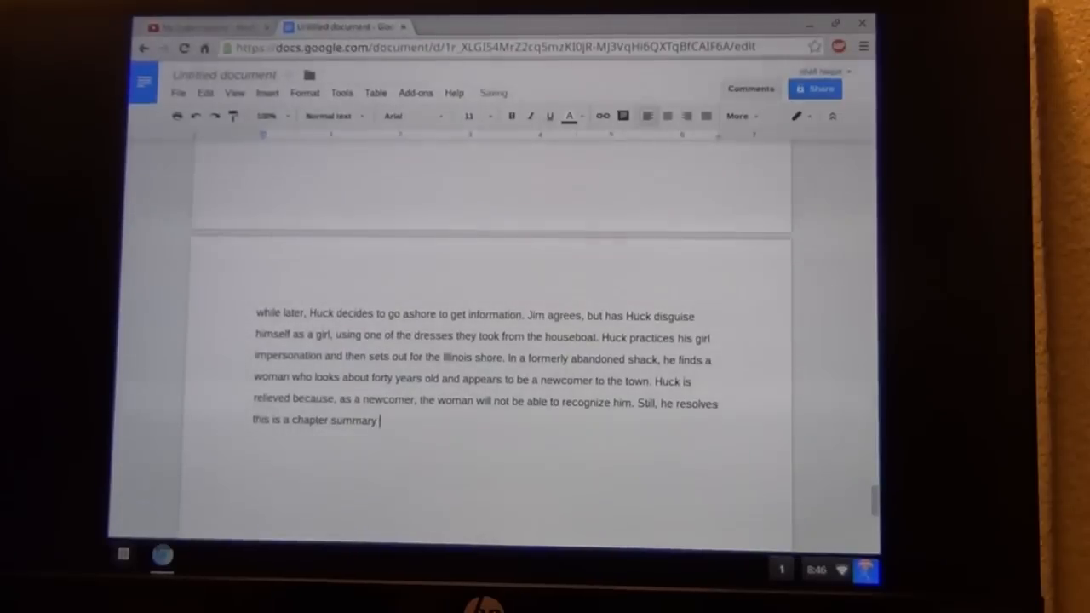
pyautogui.write('of huck fi')
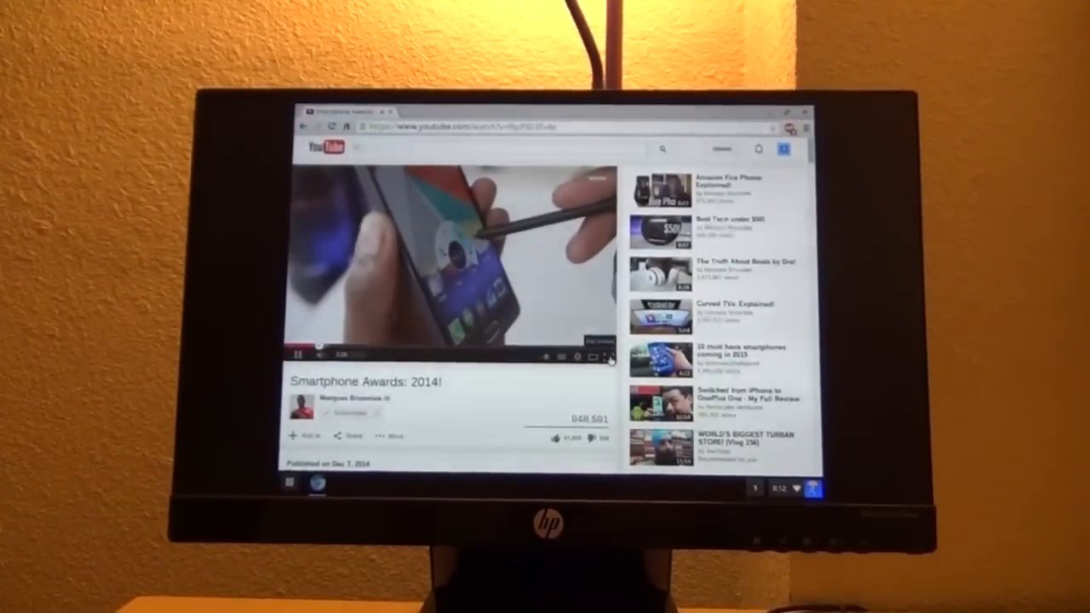
# Step: Enter 'technobabble' in the omnibox to reach TechnoBuffalo and scroll down the page
pyautogui.click(606, 355)
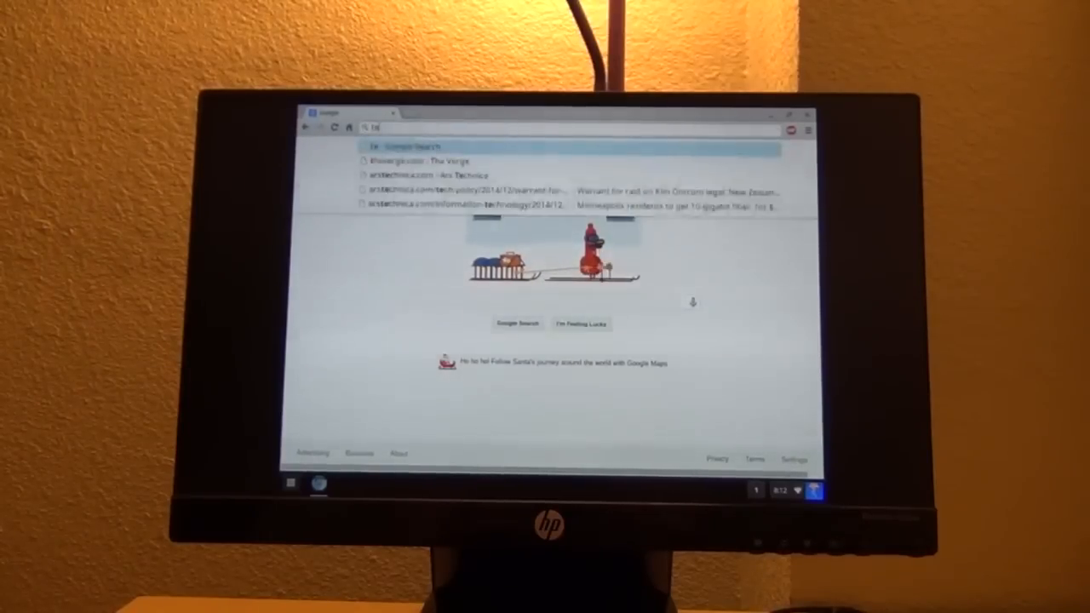
pyautogui.write('technobabble')
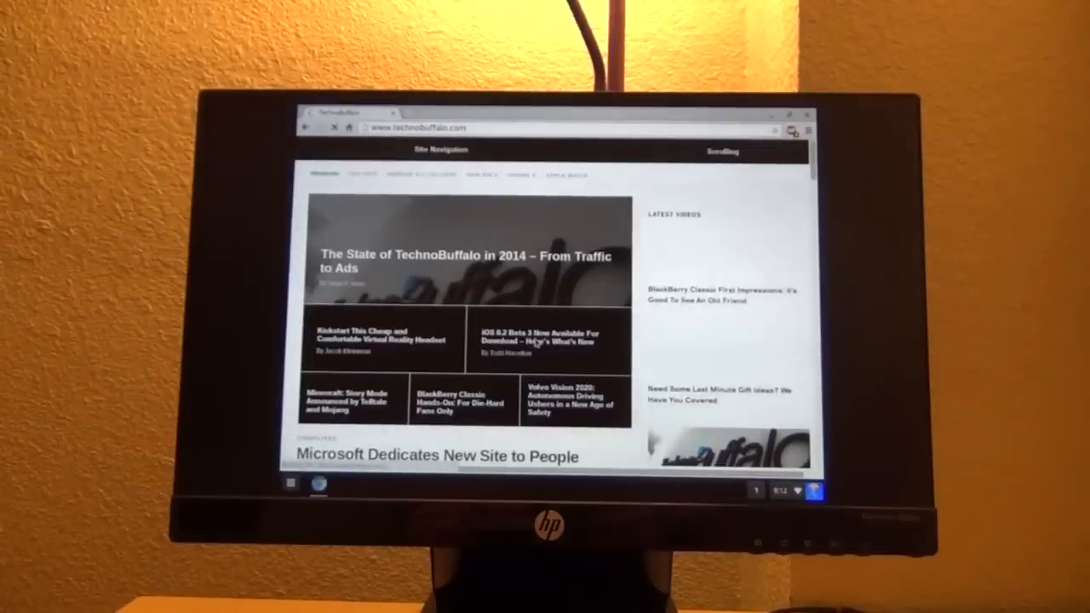
pyautogui.scroll(-3)
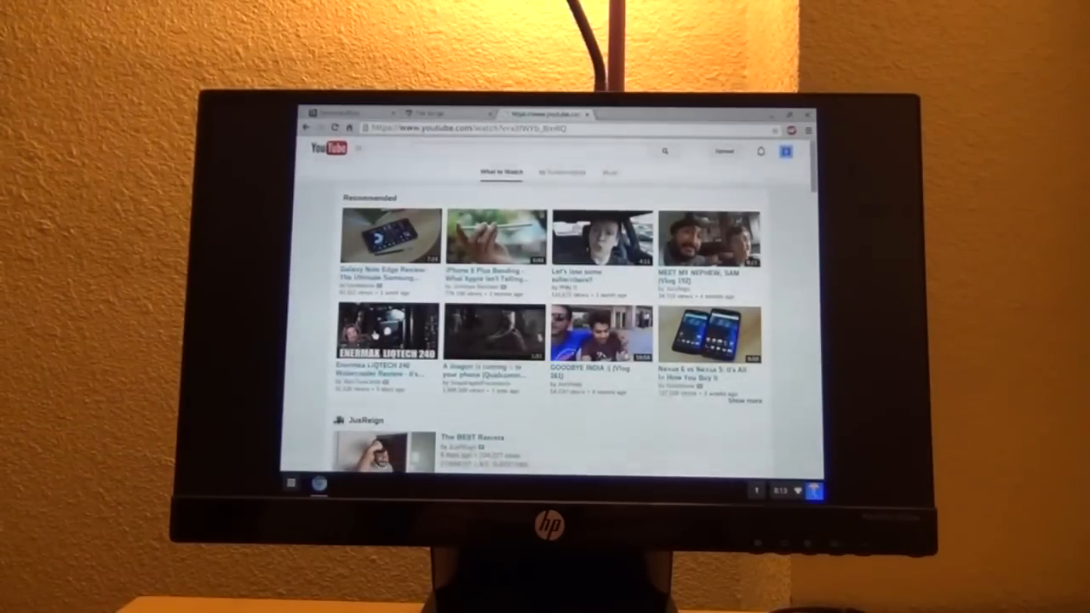
# Step: Play the Enermax LIQTECH 240 review with Stats for nerds, then return to TechnoBuffalo
pyautogui.click(390, 328)
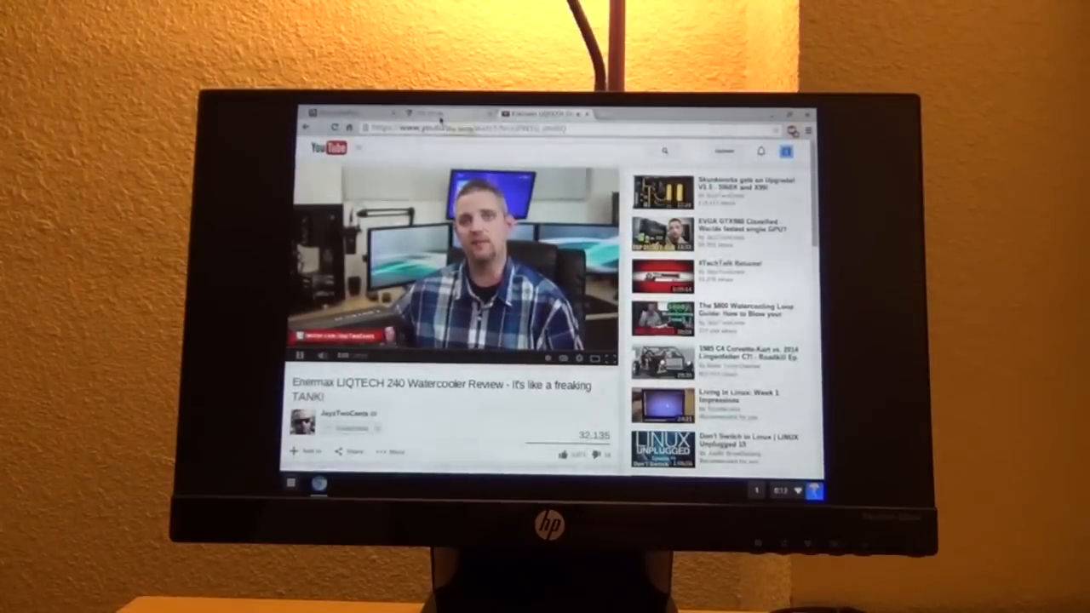
pyautogui.rightClick(528, 289)
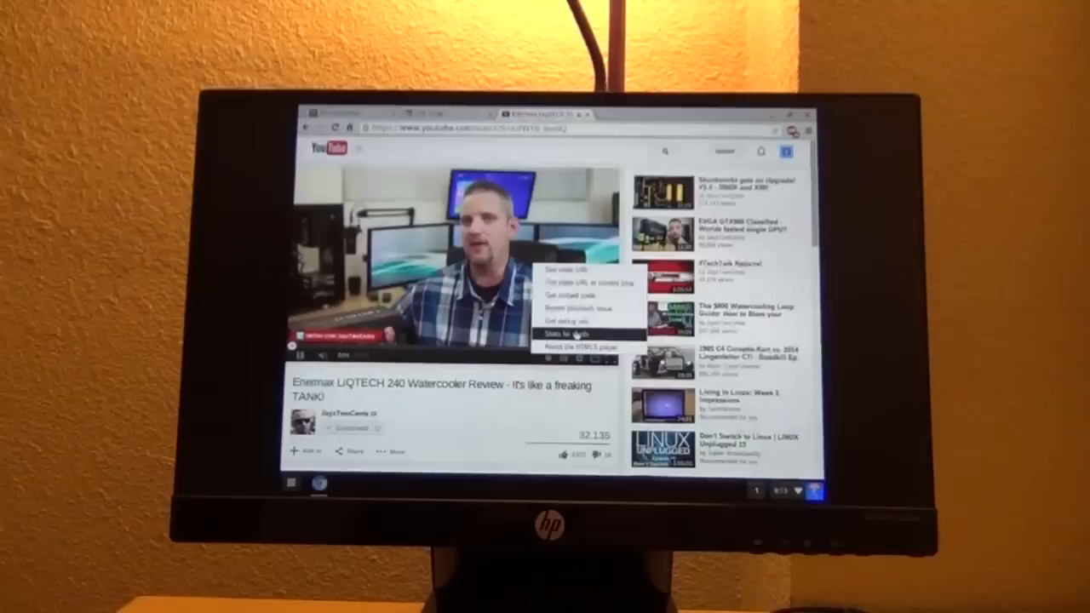
pyautogui.click(574, 332)
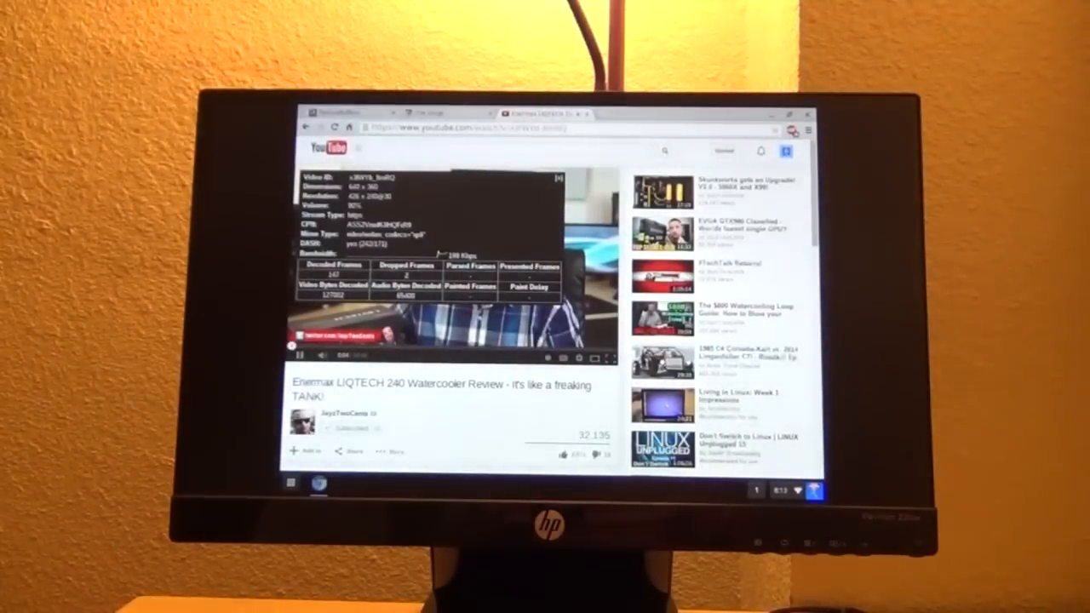
pyautogui.click(332, 111)
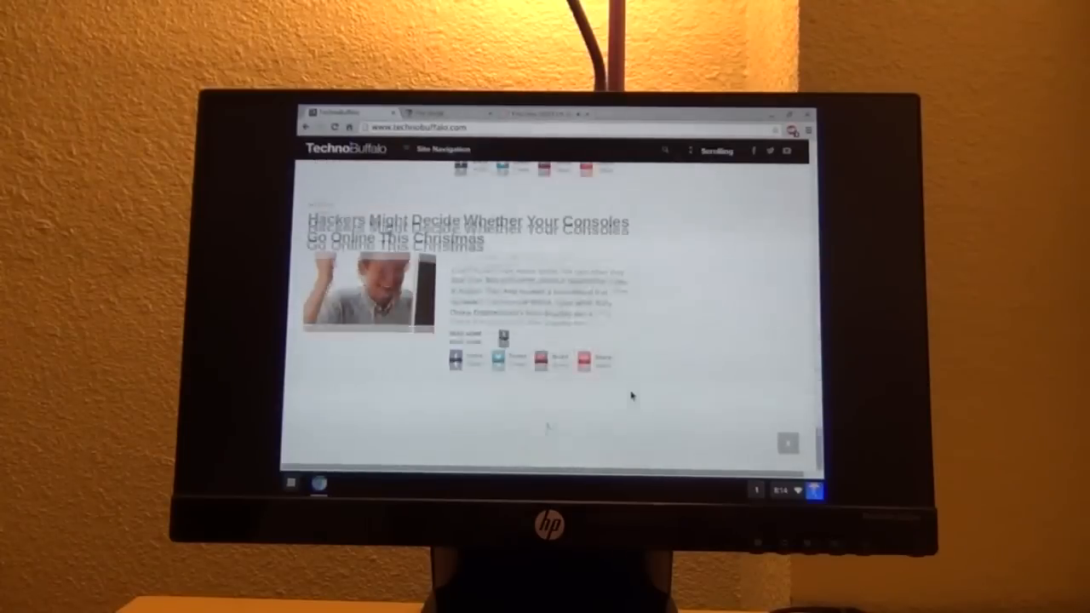
# Step: Scroll down through TechnoBuffalo's article list
pyautogui.scroll(-3)
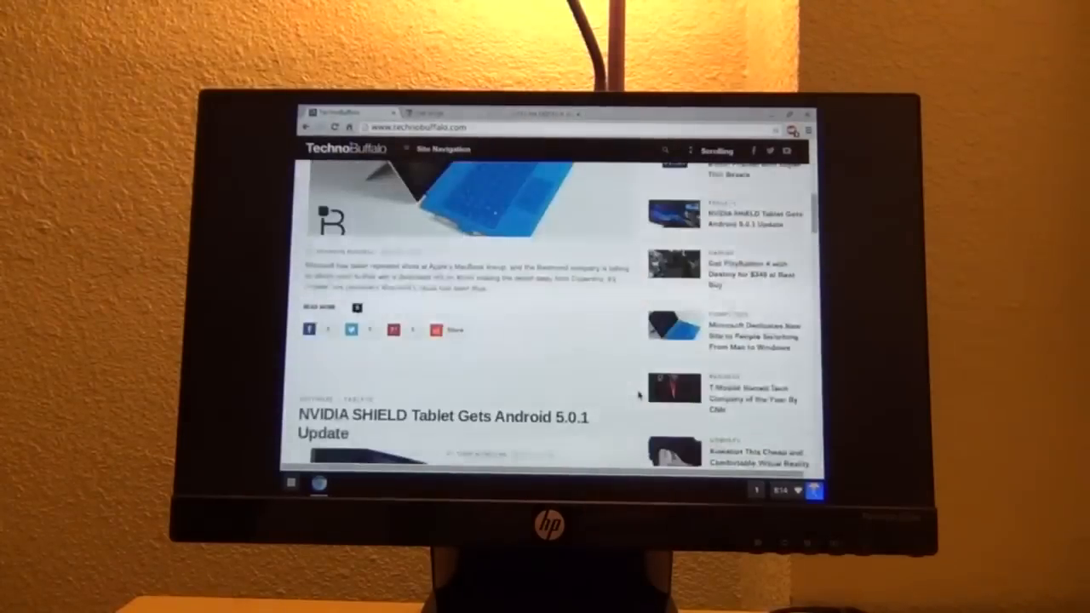
pyautogui.scroll(-3)
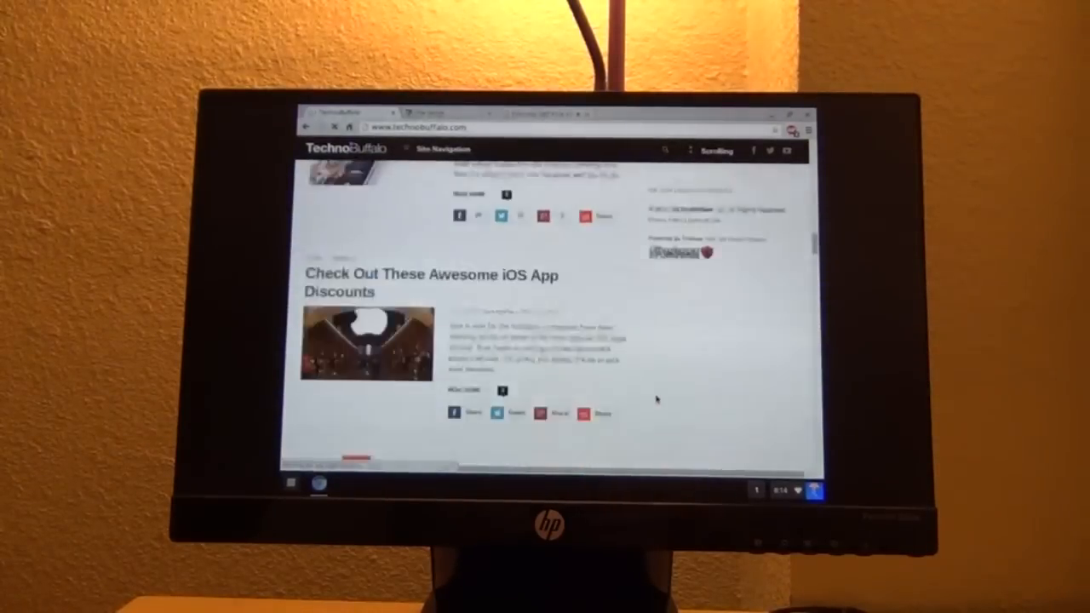
pyautogui.scroll(-3)
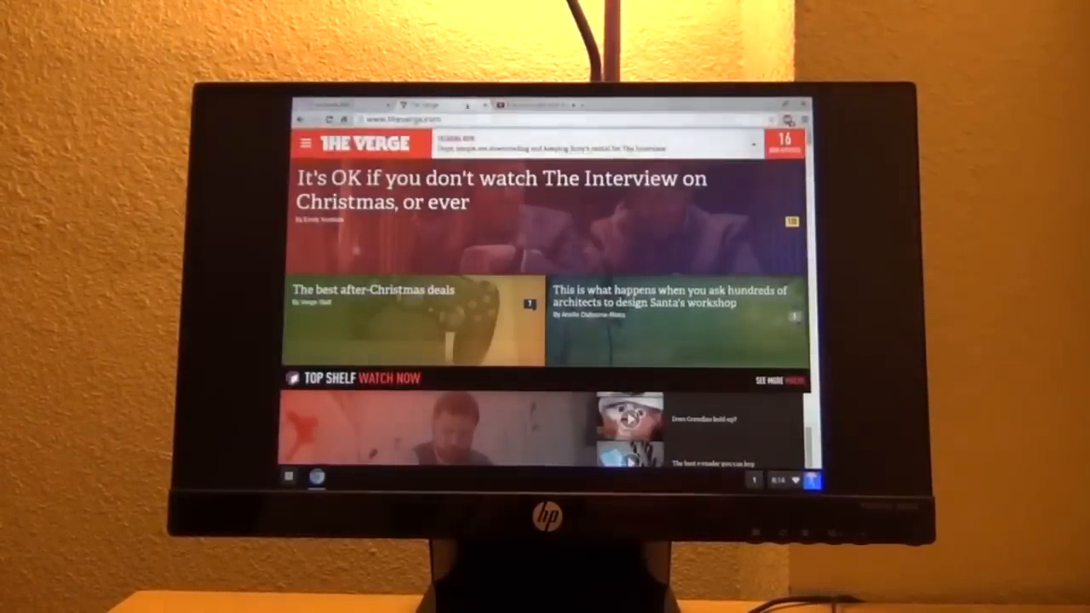
pyautogui.scroll(-3)
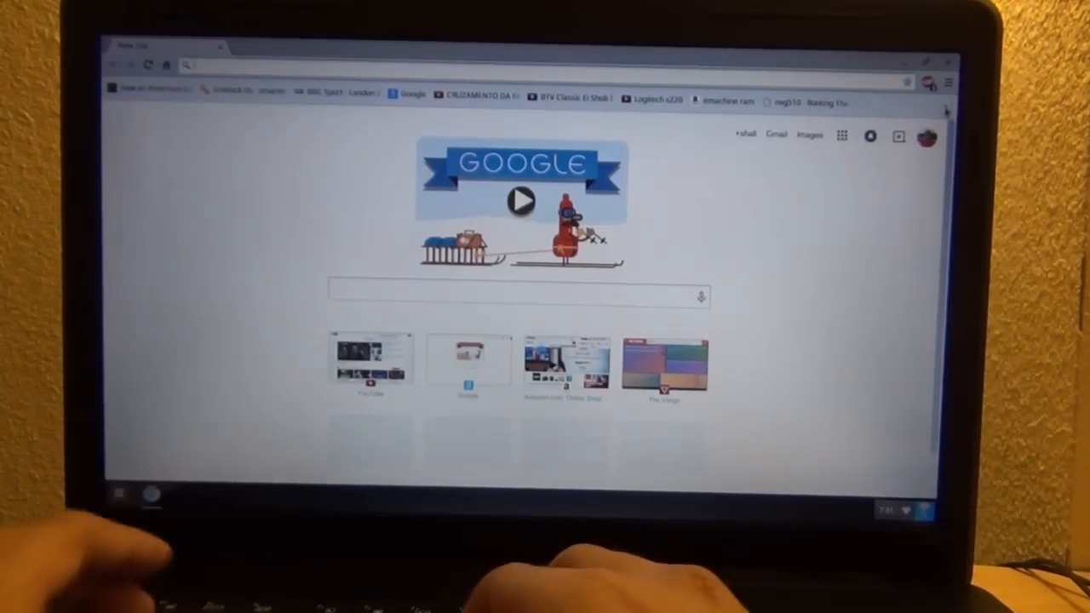
# Step: Load arstechnica.com and scroll down through its feature stories
pyautogui.write('arstechnica.com')
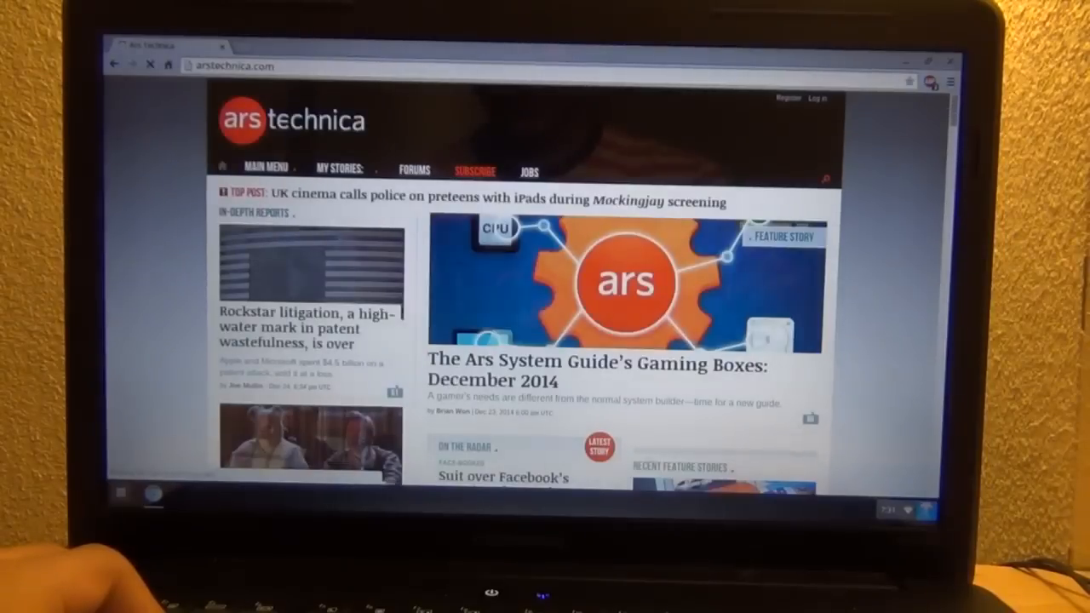
pyautogui.scroll(-3)
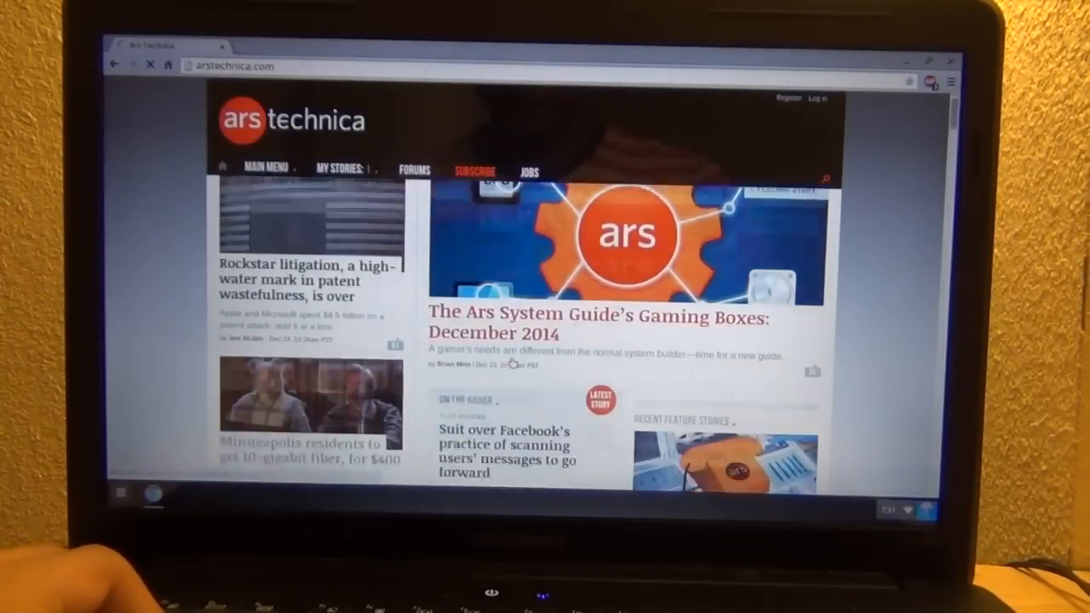
pyautogui.scroll(-3)
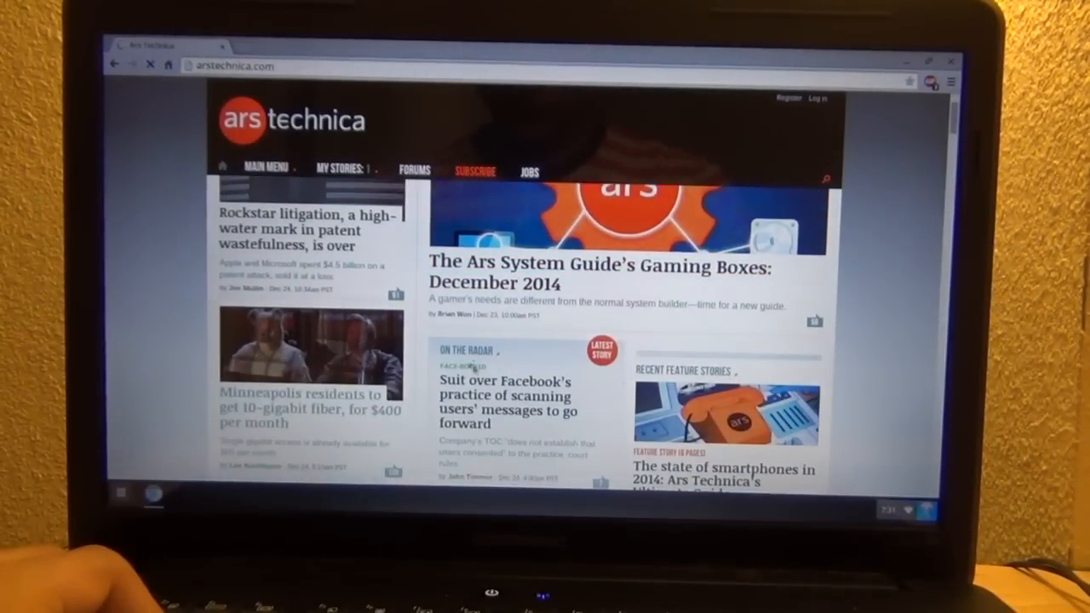